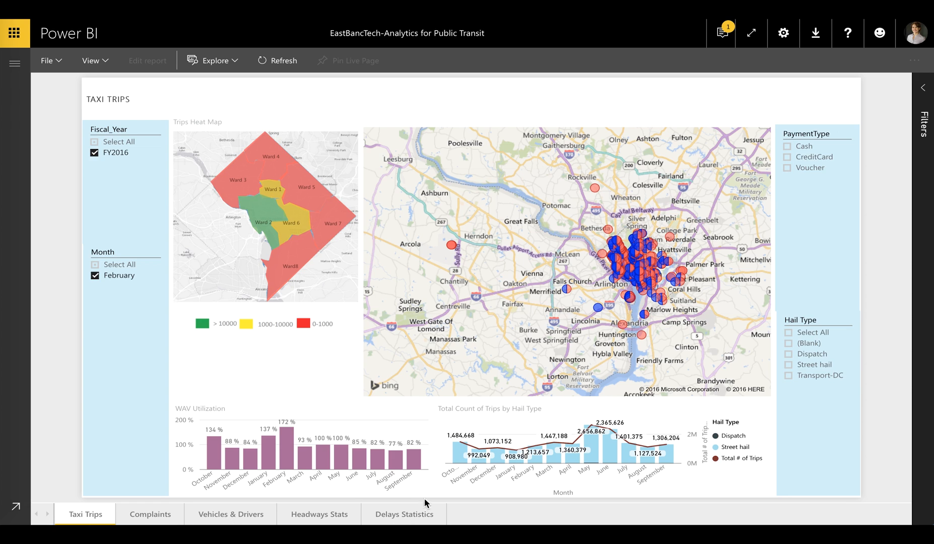
{"action": "mouse_move", "coordinate": [34, 512]}
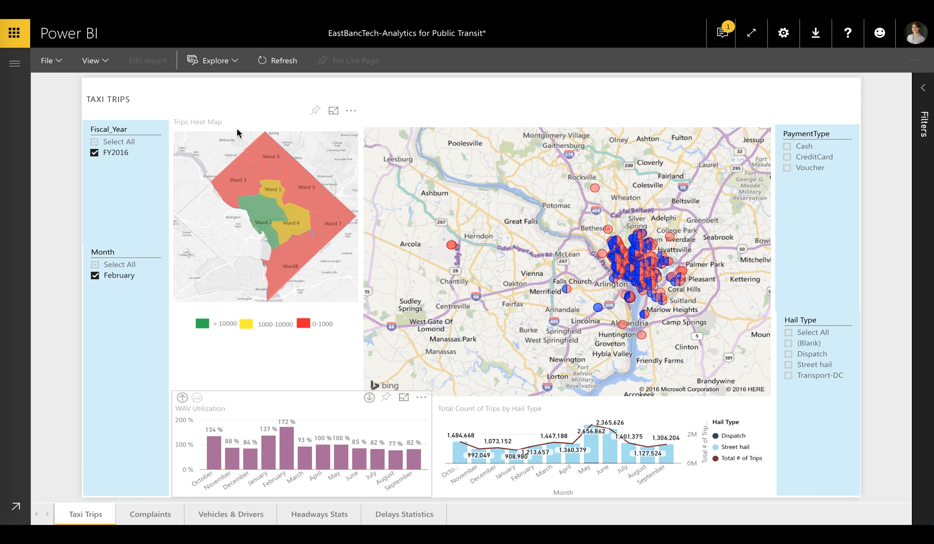
{"action": "mouse_move", "coordinate": [294, 187]}
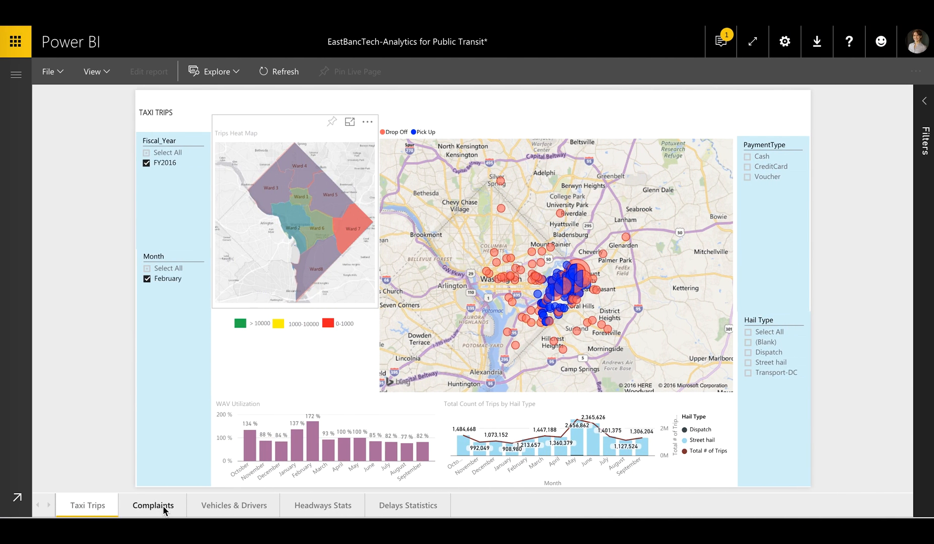
Move from the Taxi Trips page to the Complaints page of the transit report
{"action": "left_click", "coordinate": [153, 504]}
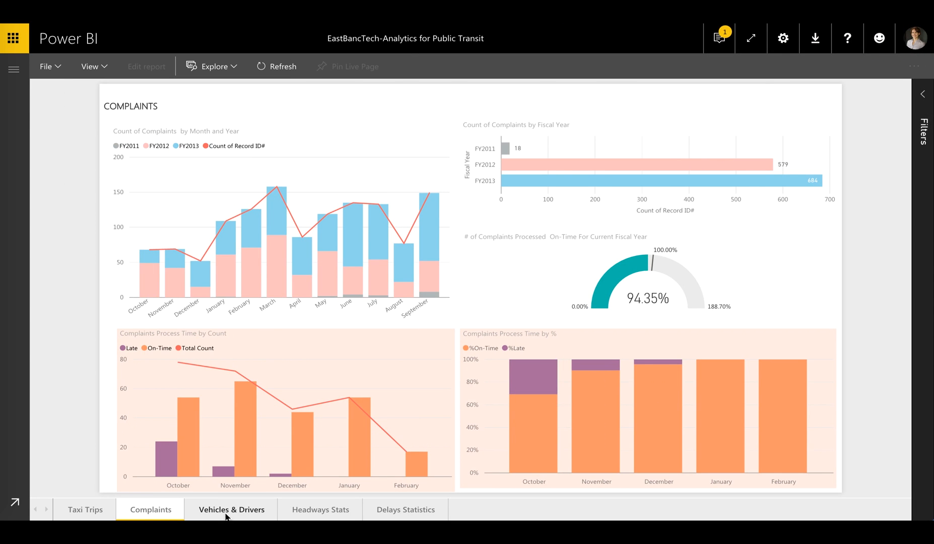
Move from the Complaints page to the Vehicles & Drivers page
{"action": "left_click", "coordinate": [230, 510]}
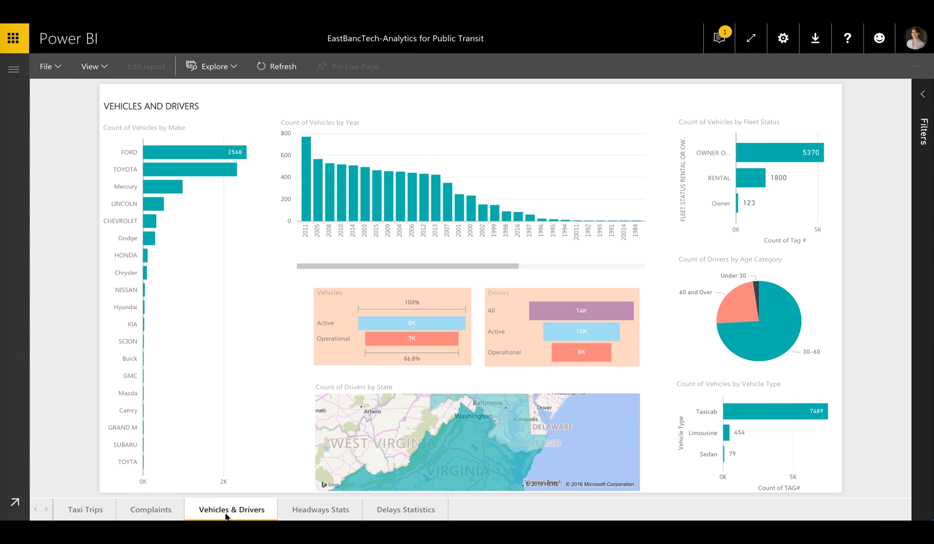
{"action": "mouse_move", "coordinate": [221, 154]}
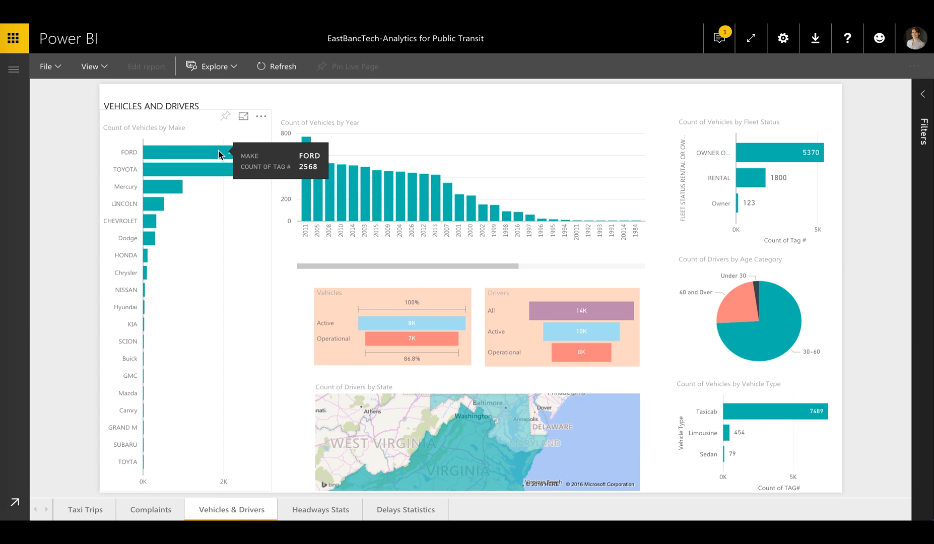
Cross-highlight the Vehicles & Drivers charts by a selection, then move to the Headways Stats page
{"action": "left_click", "coordinate": [318, 194]}
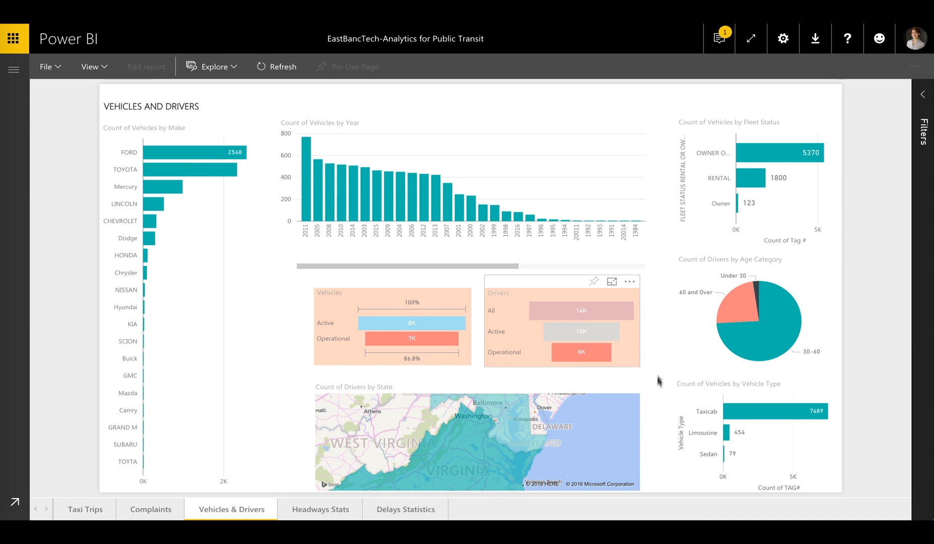
{"action": "left_click", "coordinate": [774, 333]}
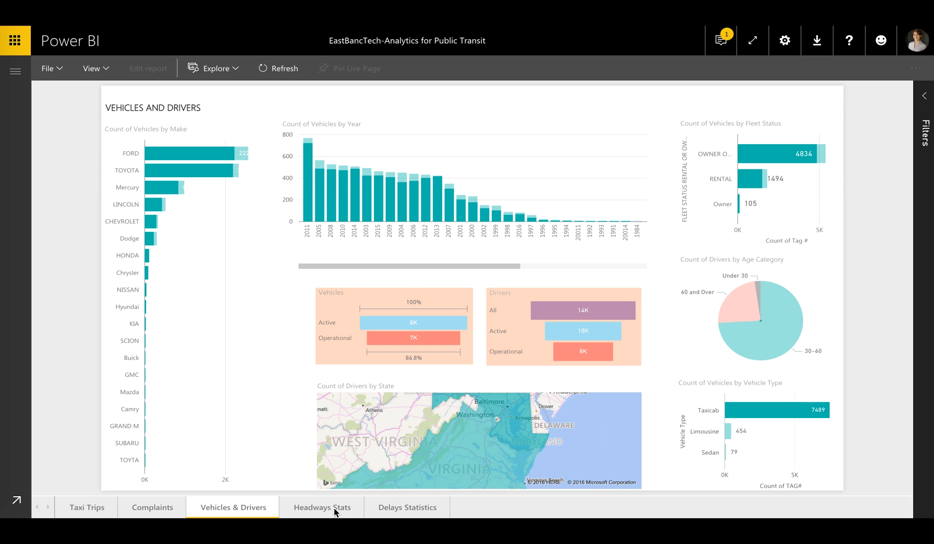
{"action": "left_click", "coordinate": [321, 508]}
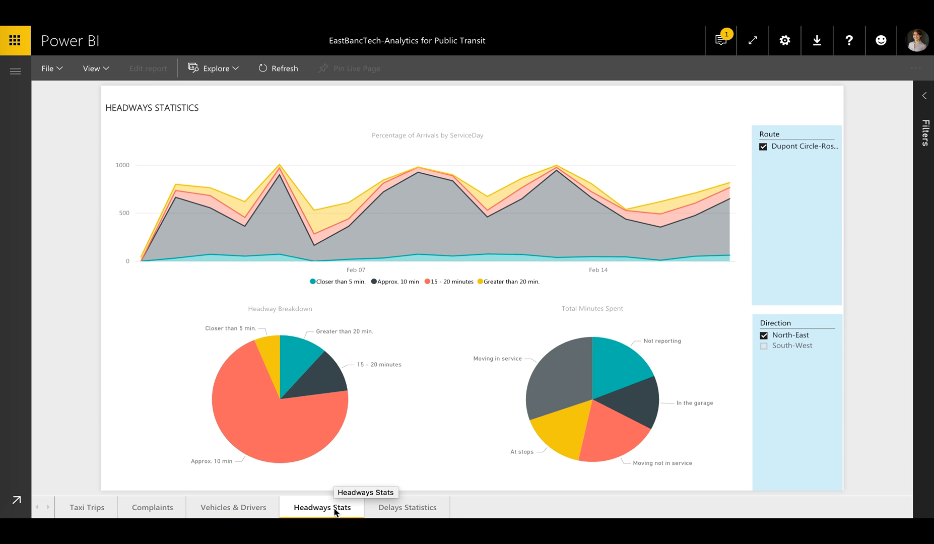
{"action": "mouse_move", "coordinate": [371, 227]}
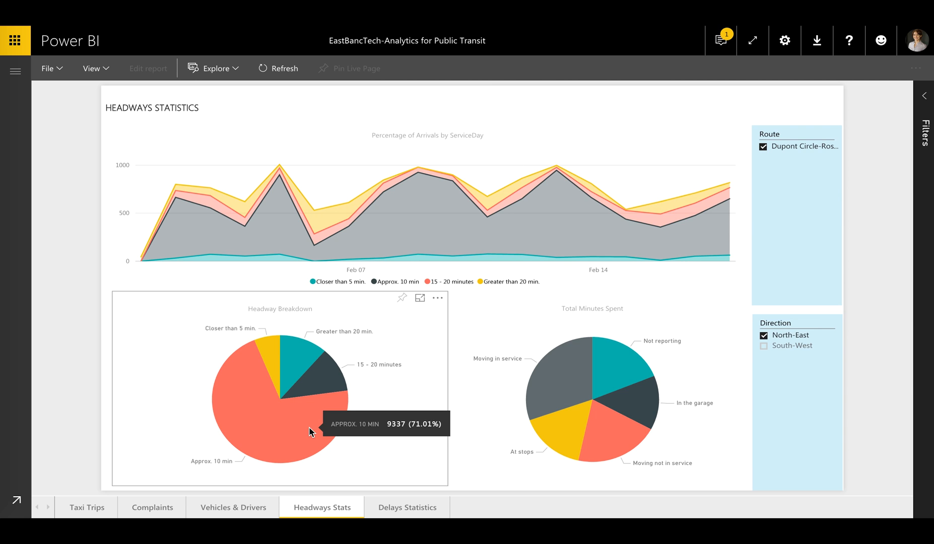
{"action": "mouse_move", "coordinate": [269, 362]}
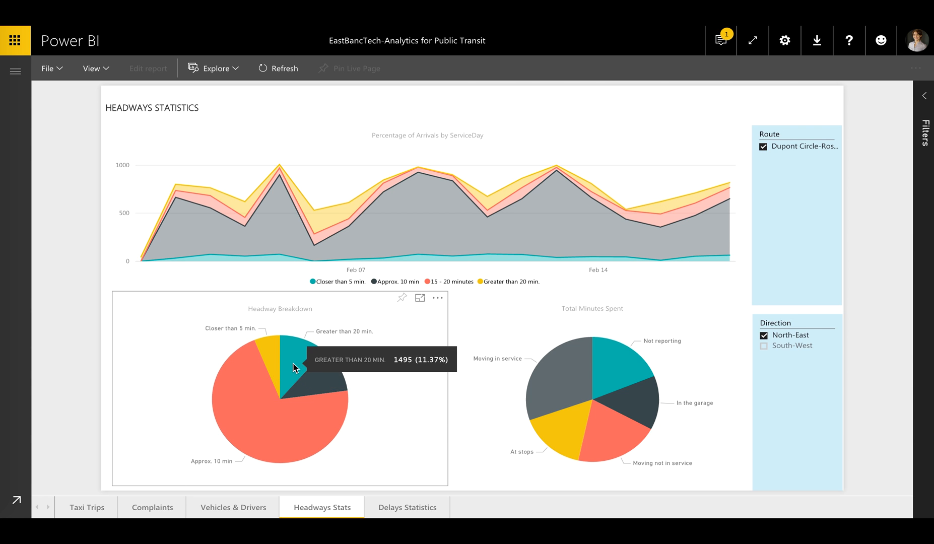
{"action": "mouse_move", "coordinate": [451, 463]}
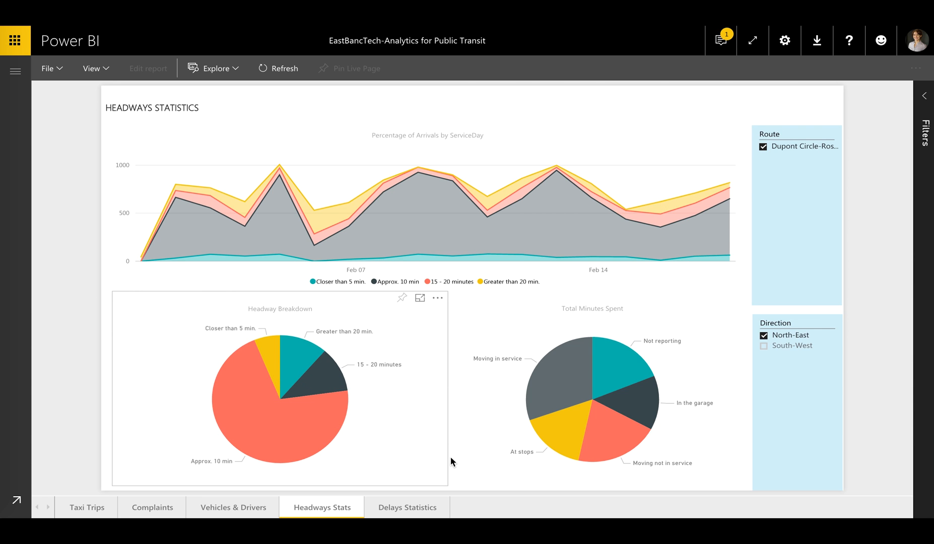
Move from the Headways Statistics page to the Delays Statistics page
{"action": "left_click", "coordinate": [408, 508]}
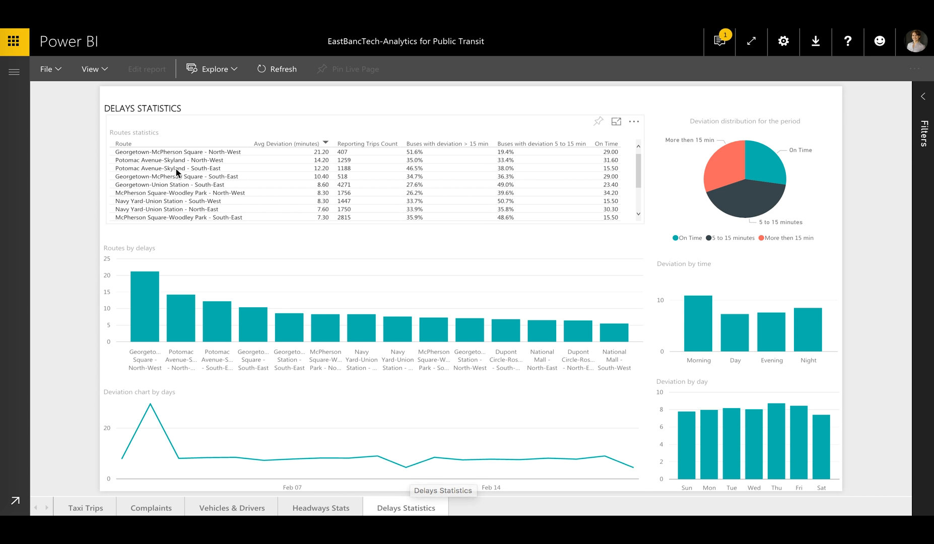
Sort the Routes statistics table by Avg Deviation (minutes), lowest first
{"action": "left_click", "coordinate": [325, 144]}
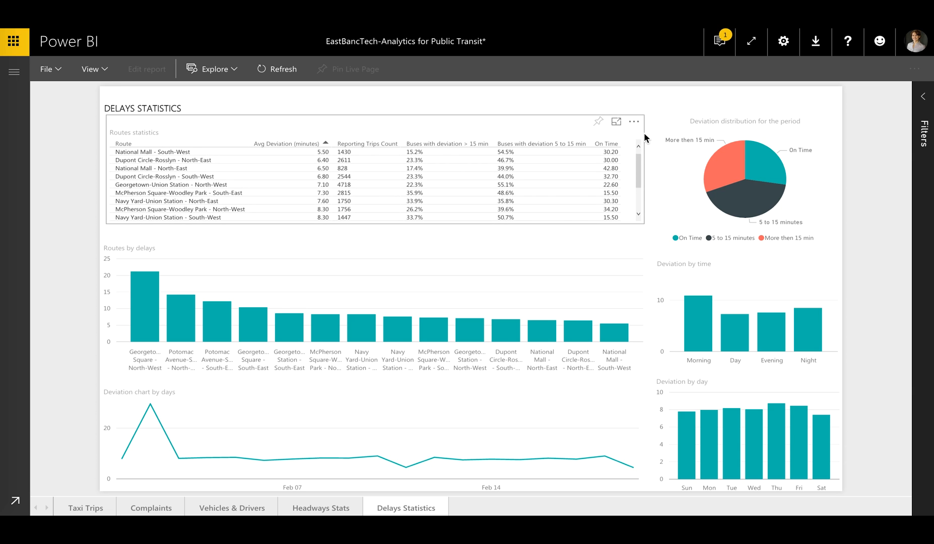
{"action": "mouse_move", "coordinate": [147, 311]}
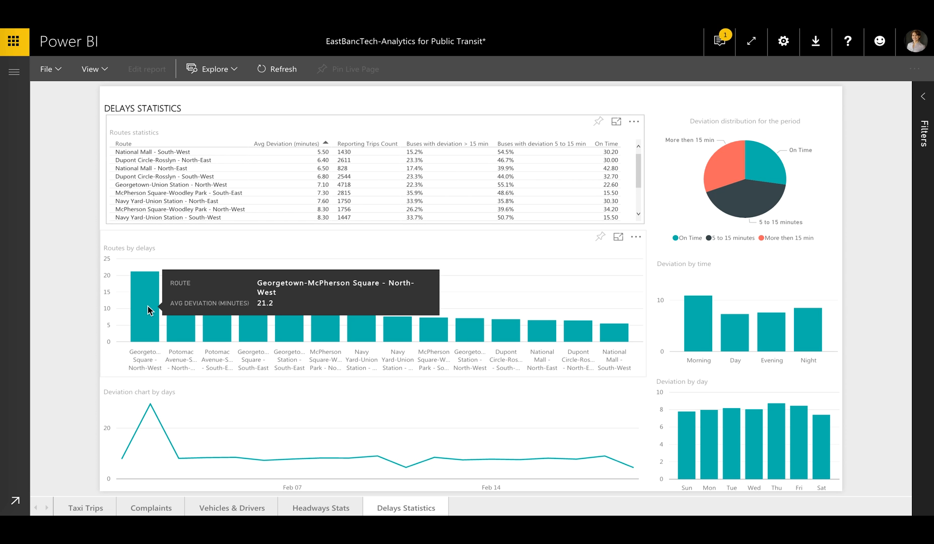